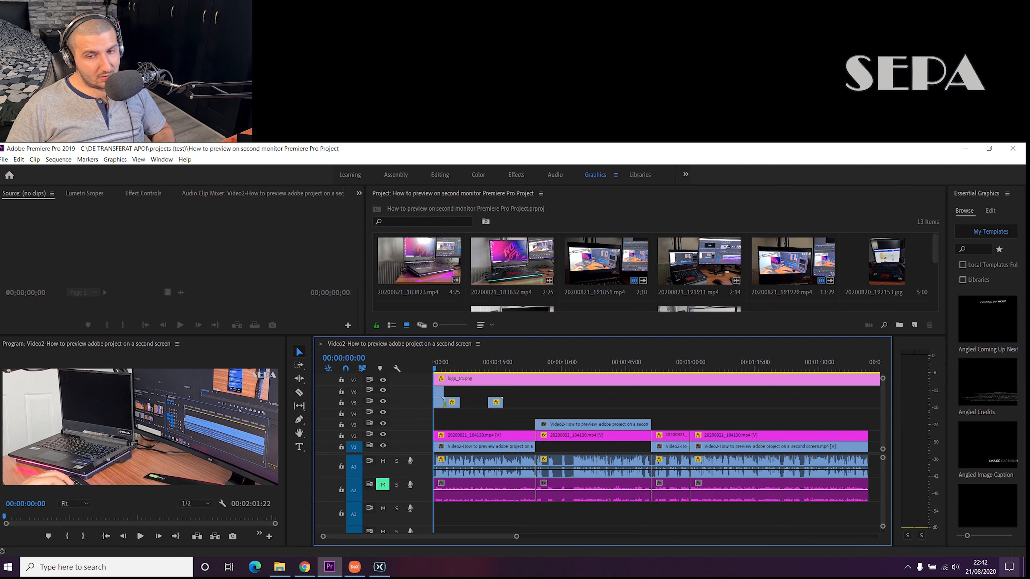
Test-play the sequence, then reach the Audio Hardware preferences via Edit > Preferences.
click(956, 567)
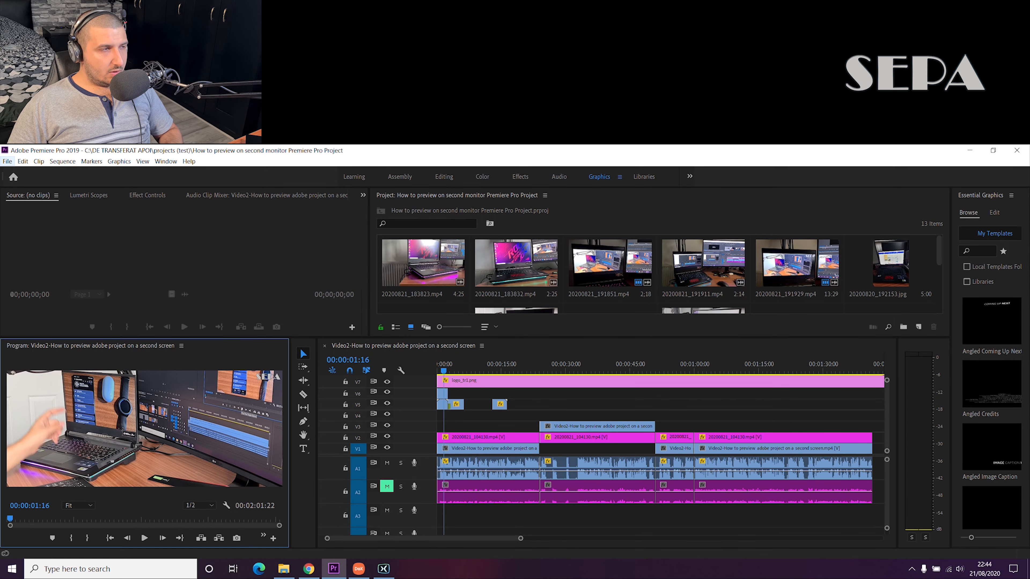
click(7, 161)
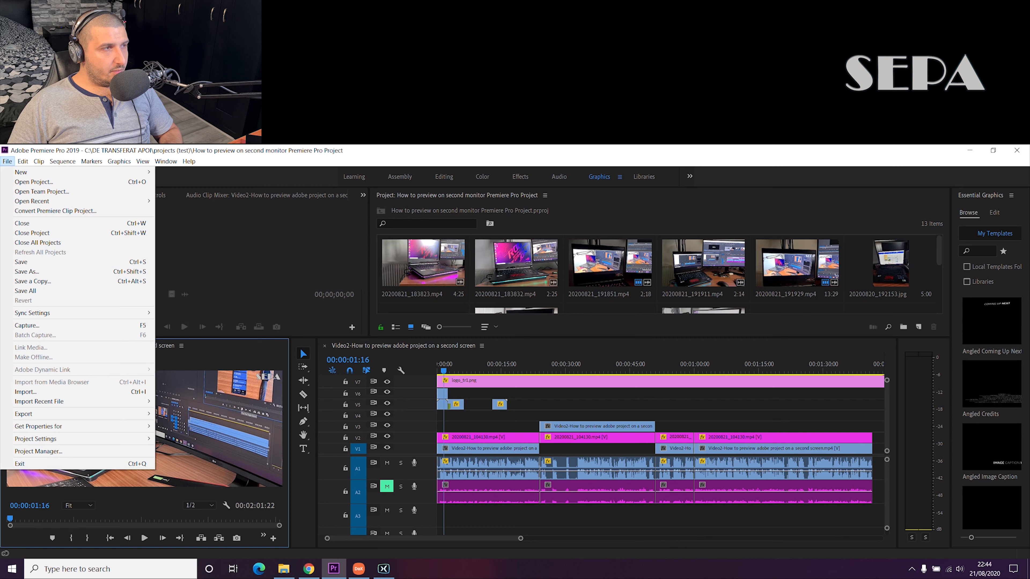
click(23, 161)
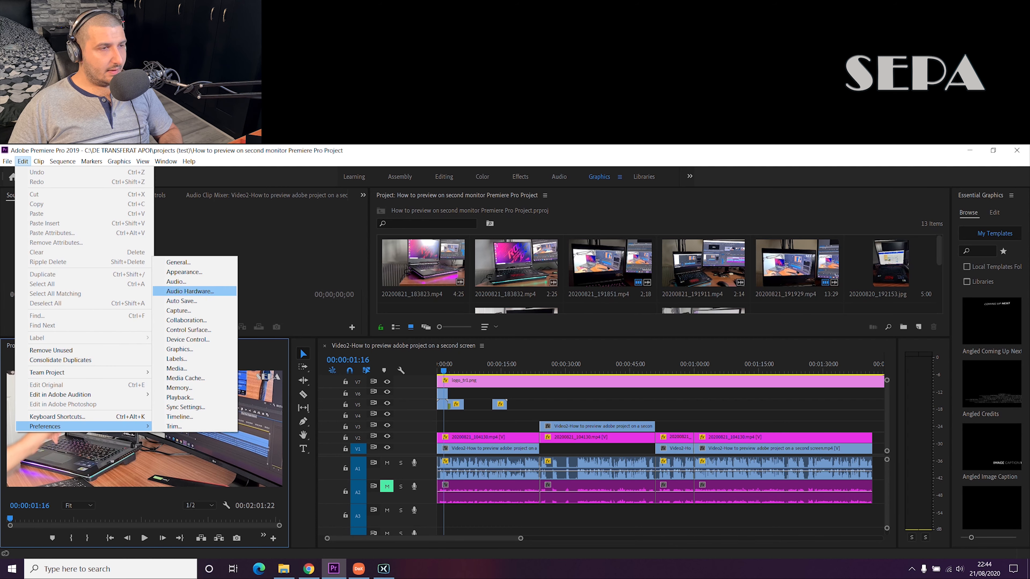
click(188, 291)
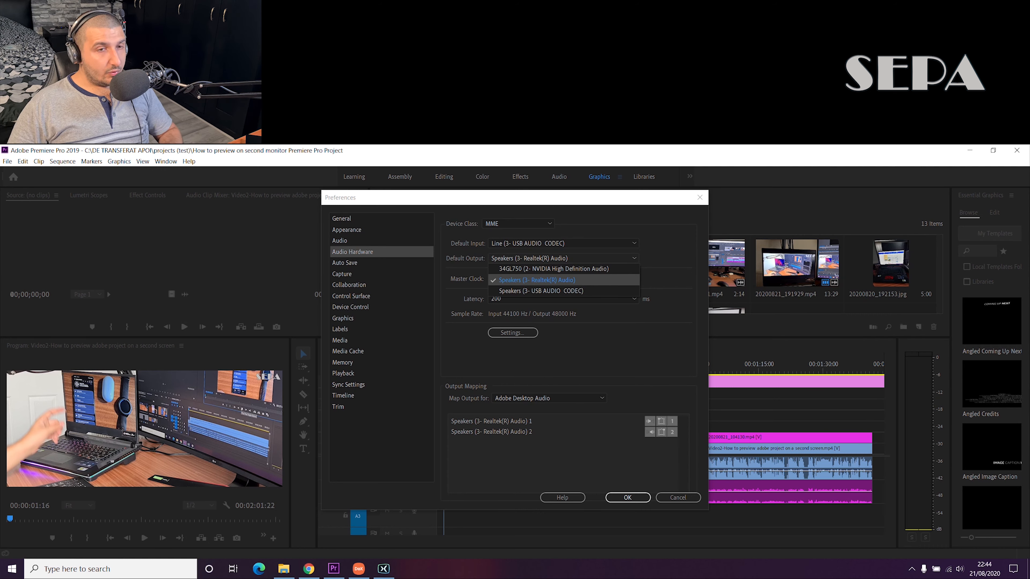
Make Speakers (3- Realtek(R) Audio) the Default Output and confirm the preferences.
click(627, 497)
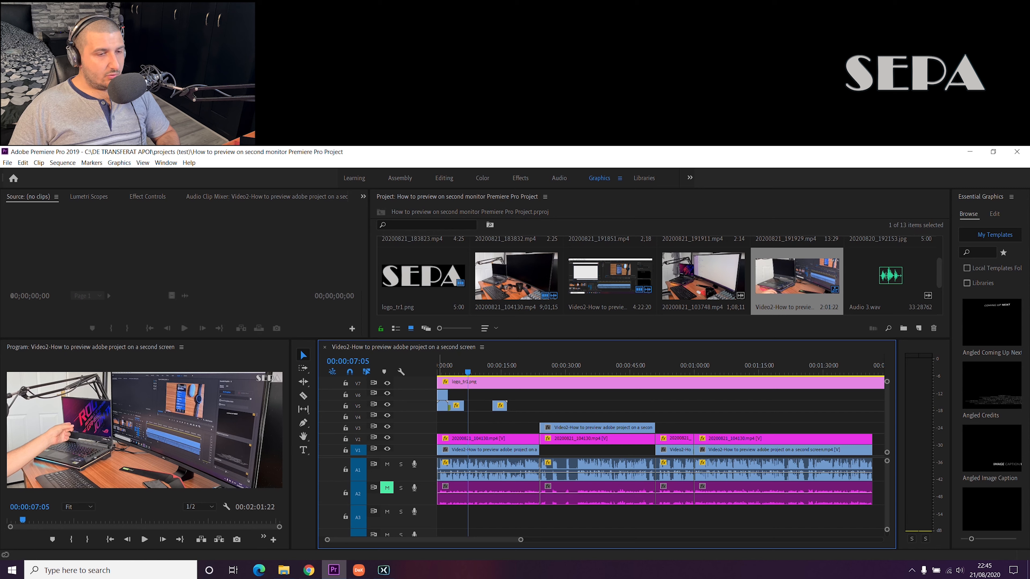
mouse_move(386, 488)
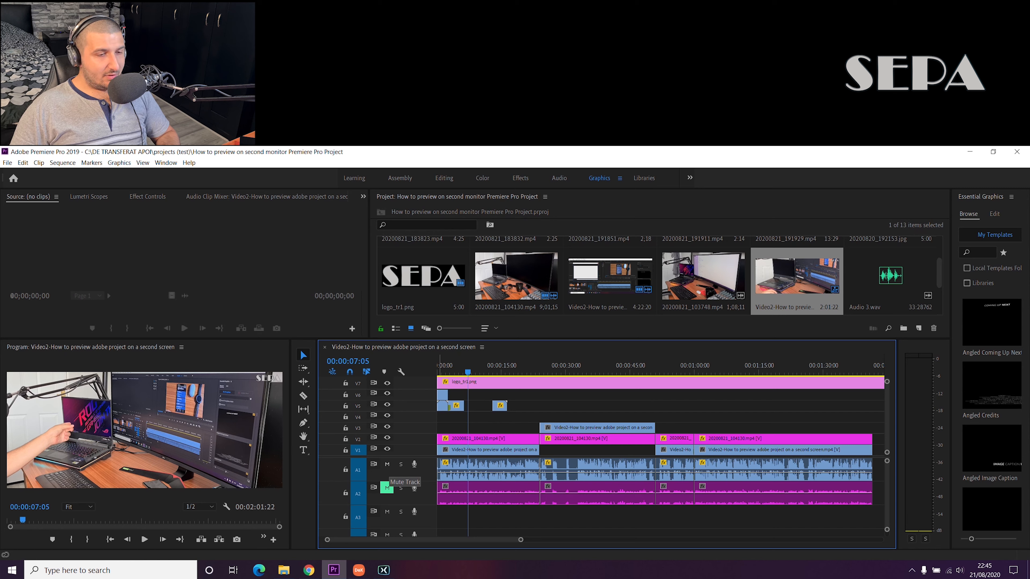
Toggle the Mute Track button on audio track A2, then on A1.
click(386, 488)
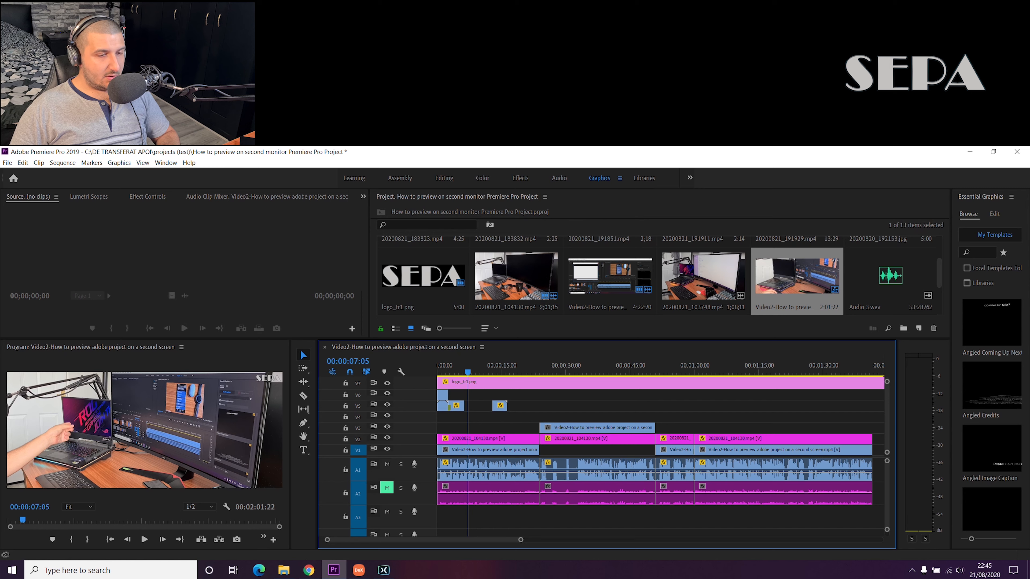
click(386, 464)
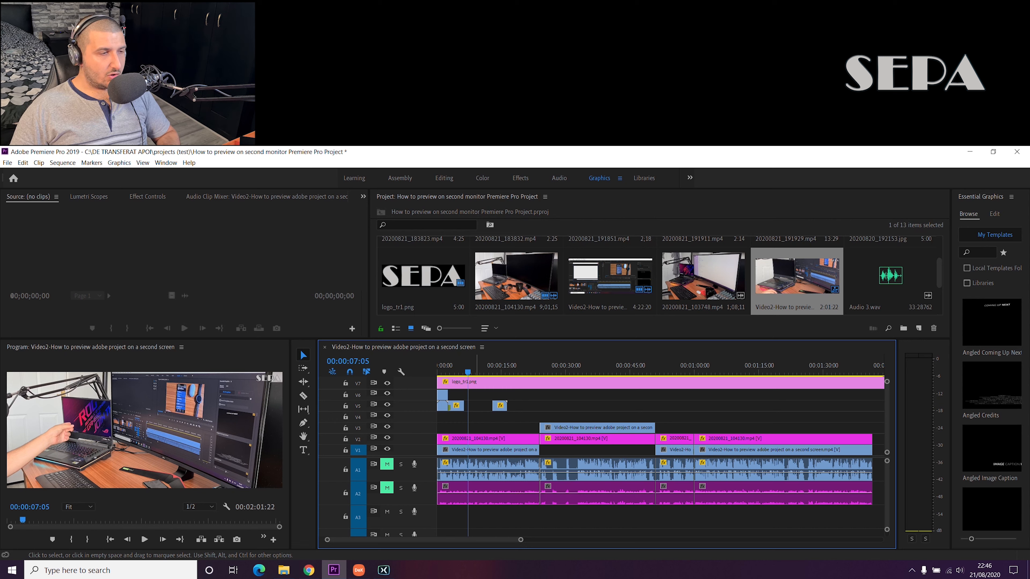
mouse_move(486, 488)
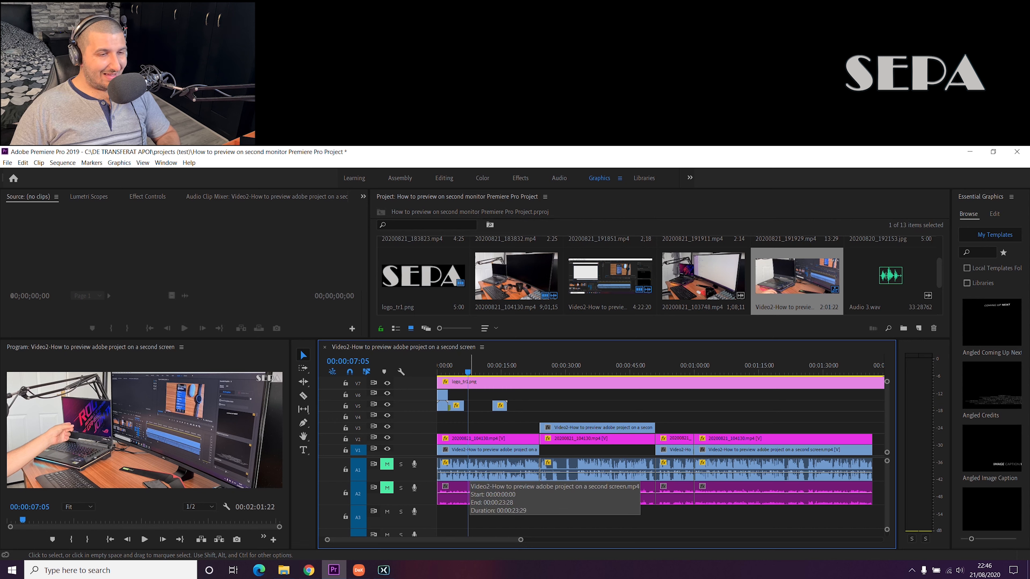